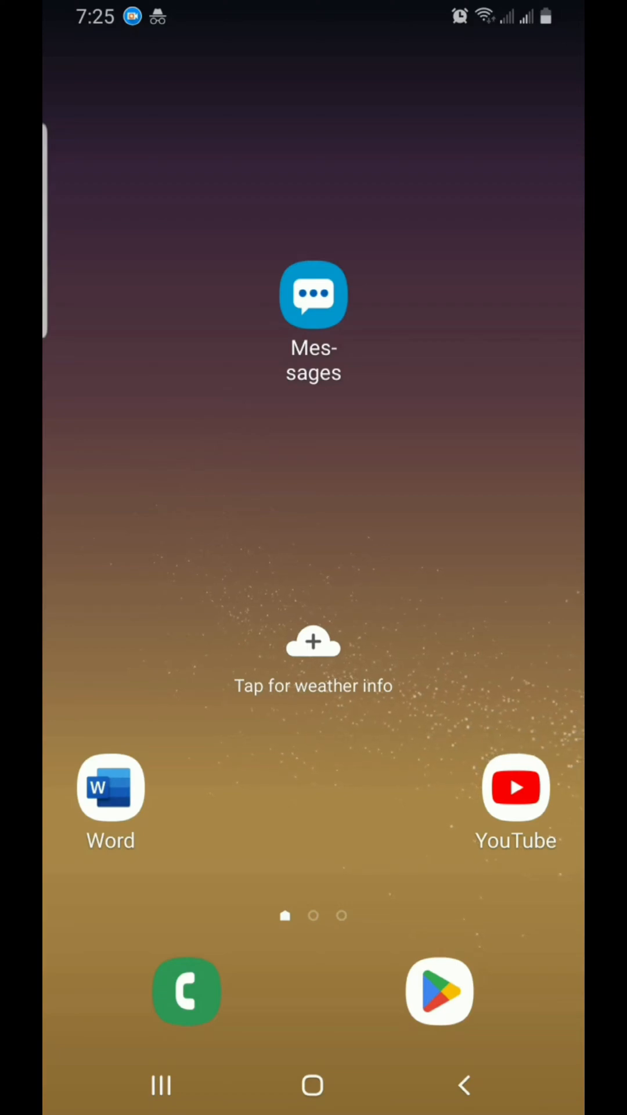
Swipe across the home screen to bring up Finder search with the keyboard ready.
{"action": "scroll", "scroll_direction": "left", "scroll_amount": 3}
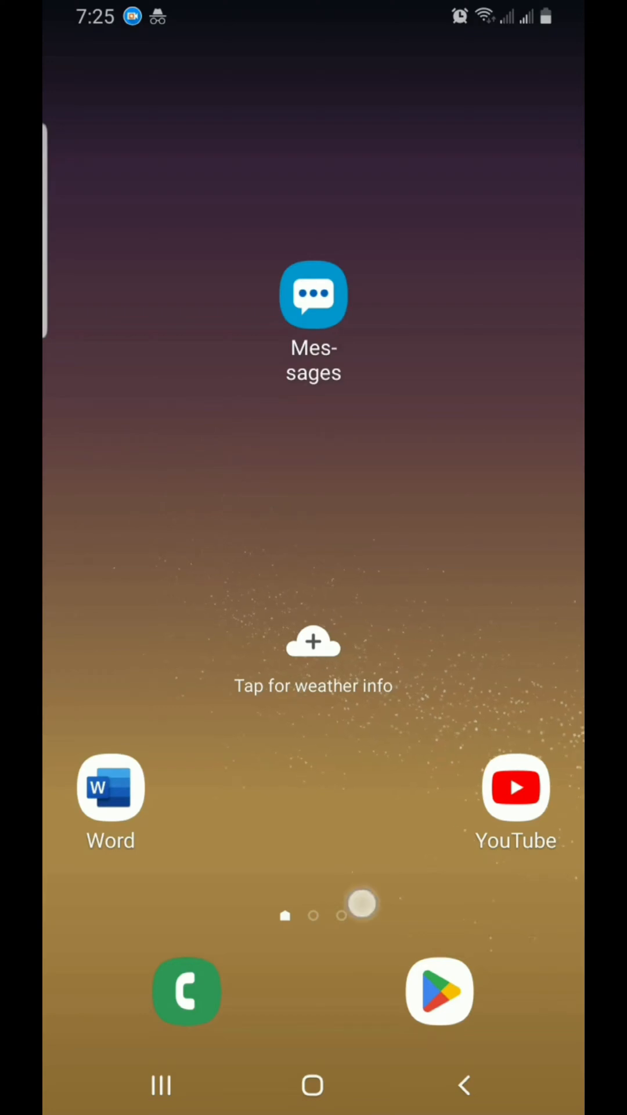
{"action": "scroll", "scroll_direction": "left", "scroll_amount": 3}
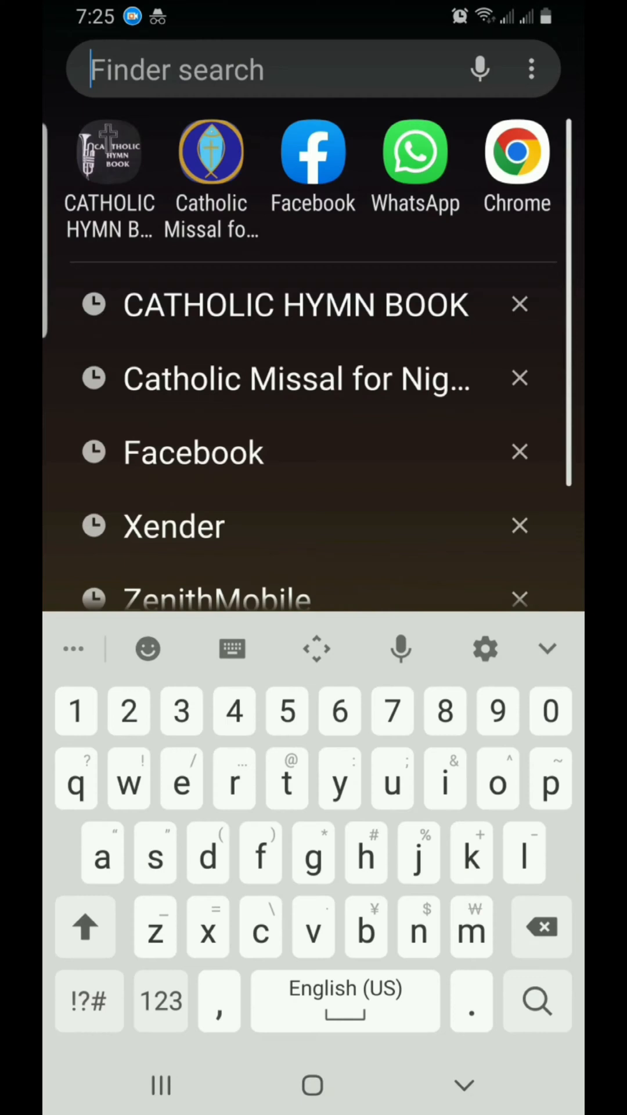
Search 'Gm' in Finder and launch Gmail to its inbox.
{"action": "type", "text": "m"}
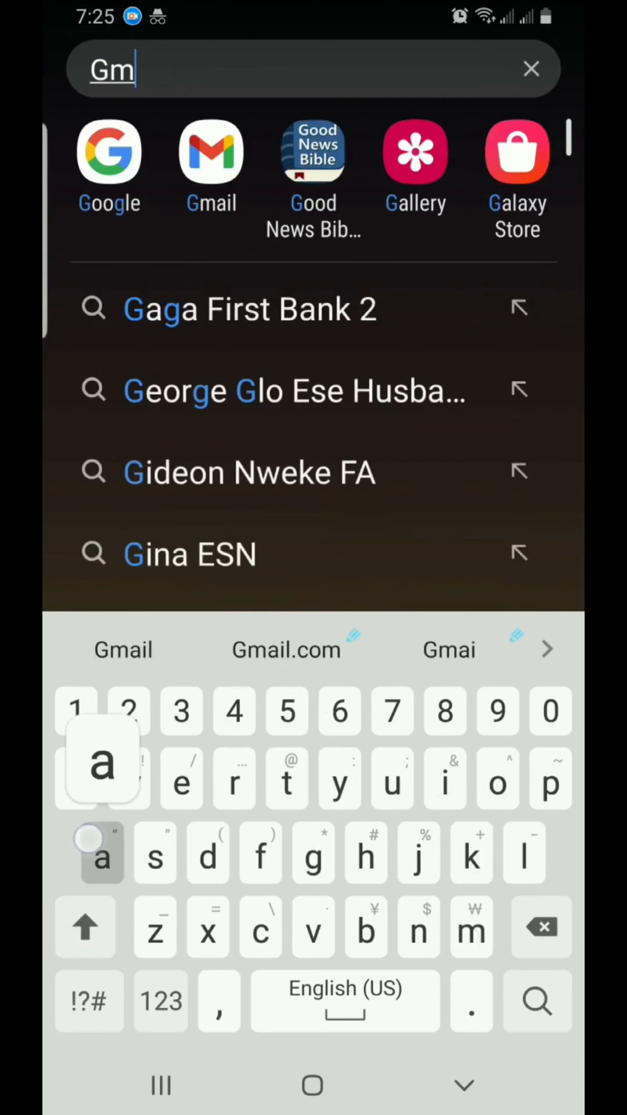
{"action": "left_click", "coordinate": [211, 151]}
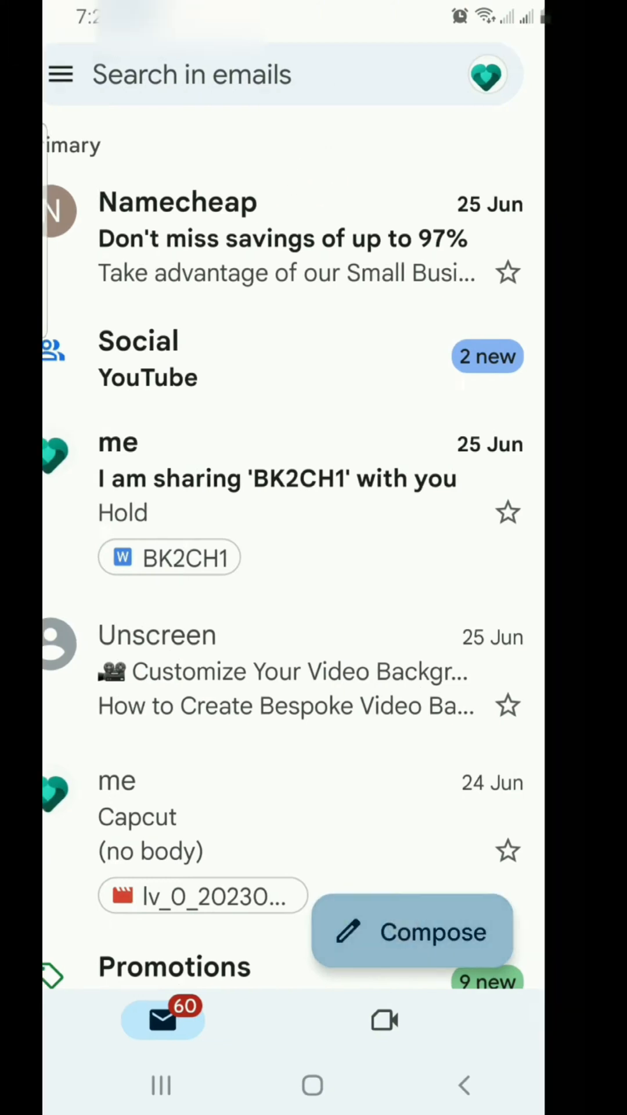
Start a new blank email draft from the inbox Compose button.
{"action": "left_click", "coordinate": [411, 932]}
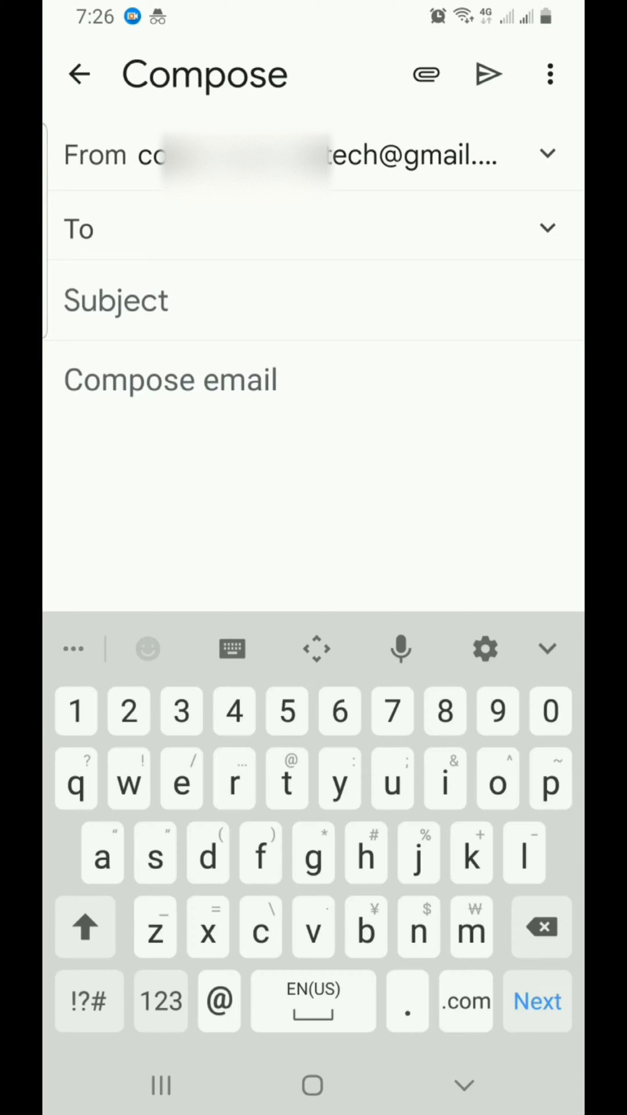
Enter the start of the address in To and accept the matching contact suggestion as recipient.
{"action": "type", "text": "u"}
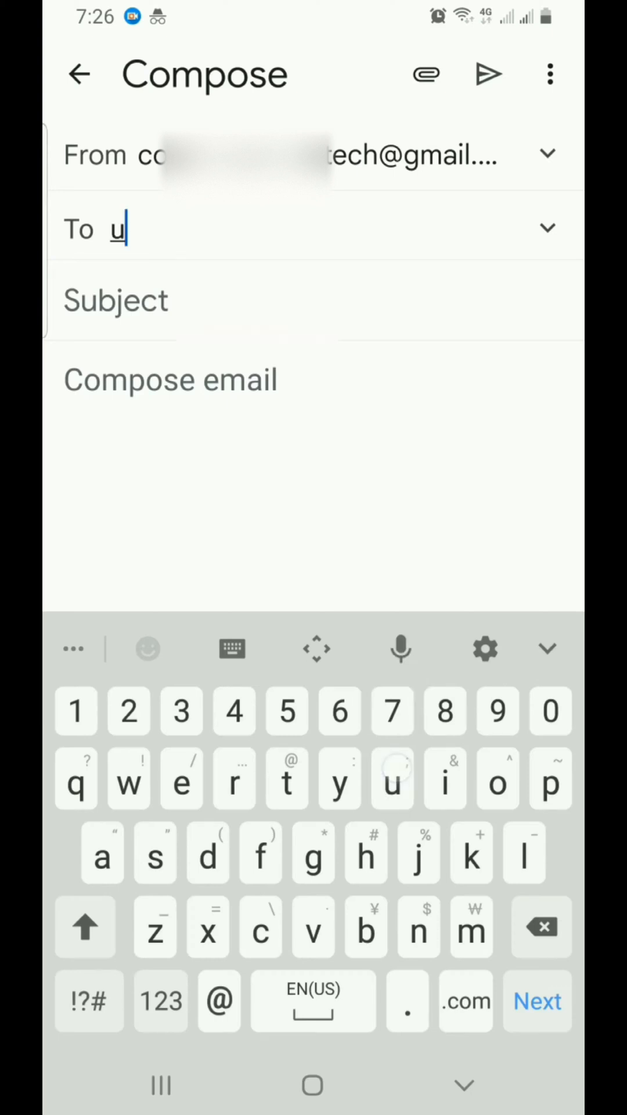
{"action": "type", "text": "zo"}
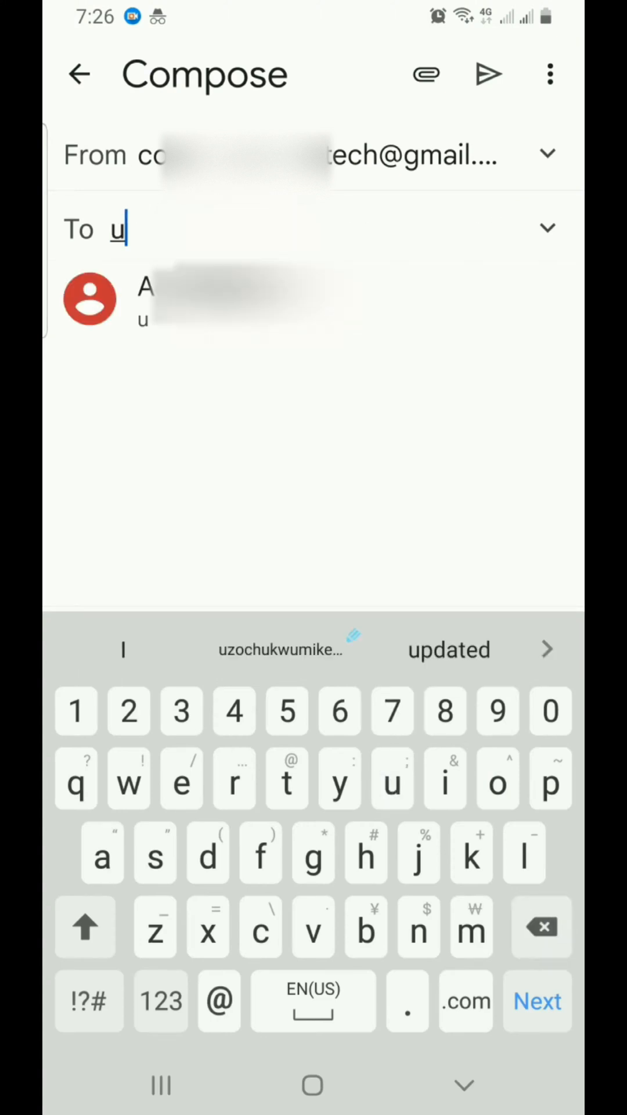
{"action": "type", "text": "zo"}
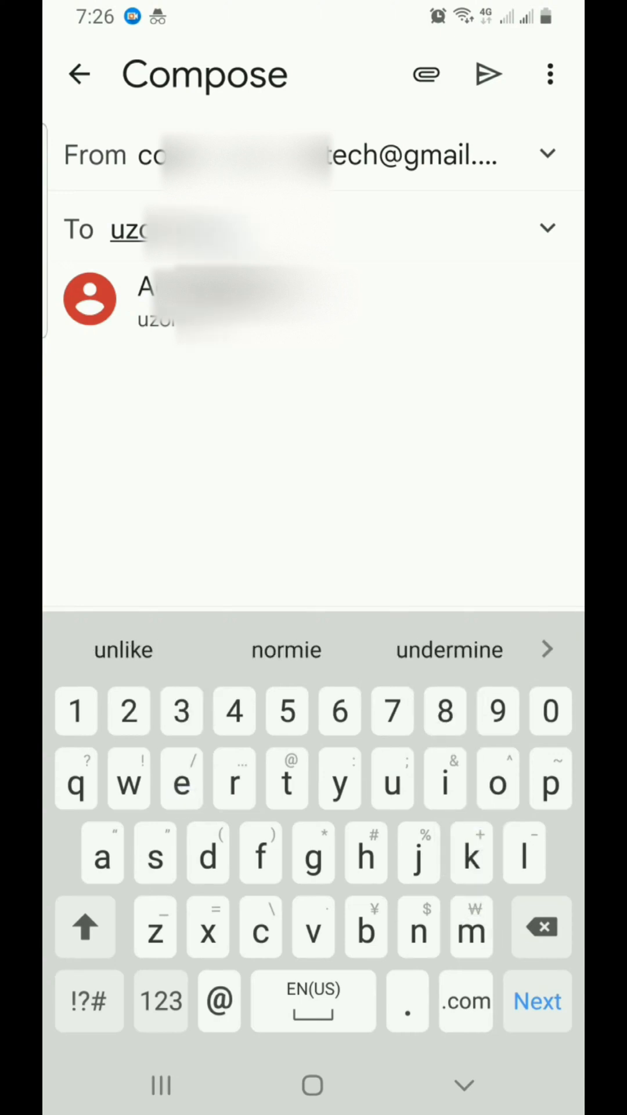
{"action": "left_click", "coordinate": [87, 1000]}
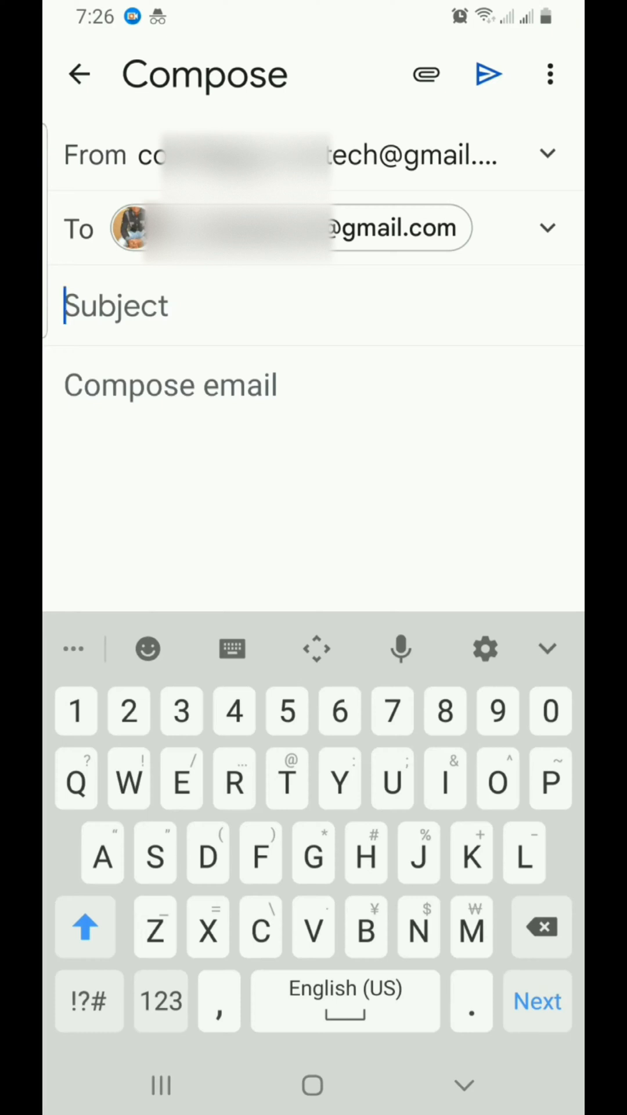
Enter the subject 'An Upcoming Meeting' and begin the body with 'This is'.
{"action": "type", "text": "An"}
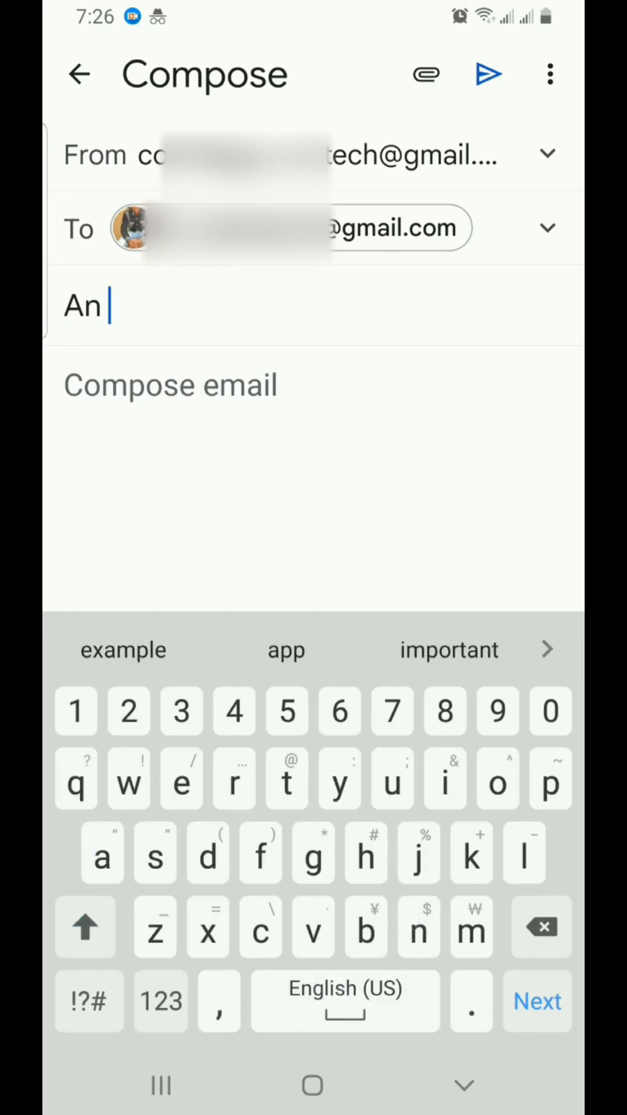
{"action": "type", "text": "Upcoming"}
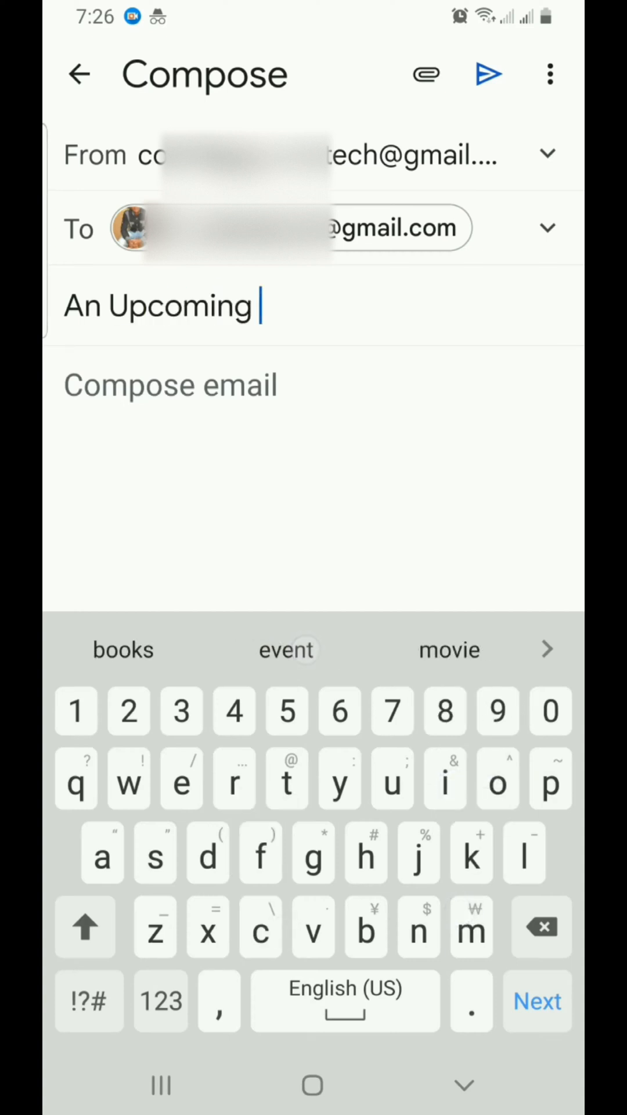
{"action": "type", "text": "M"}
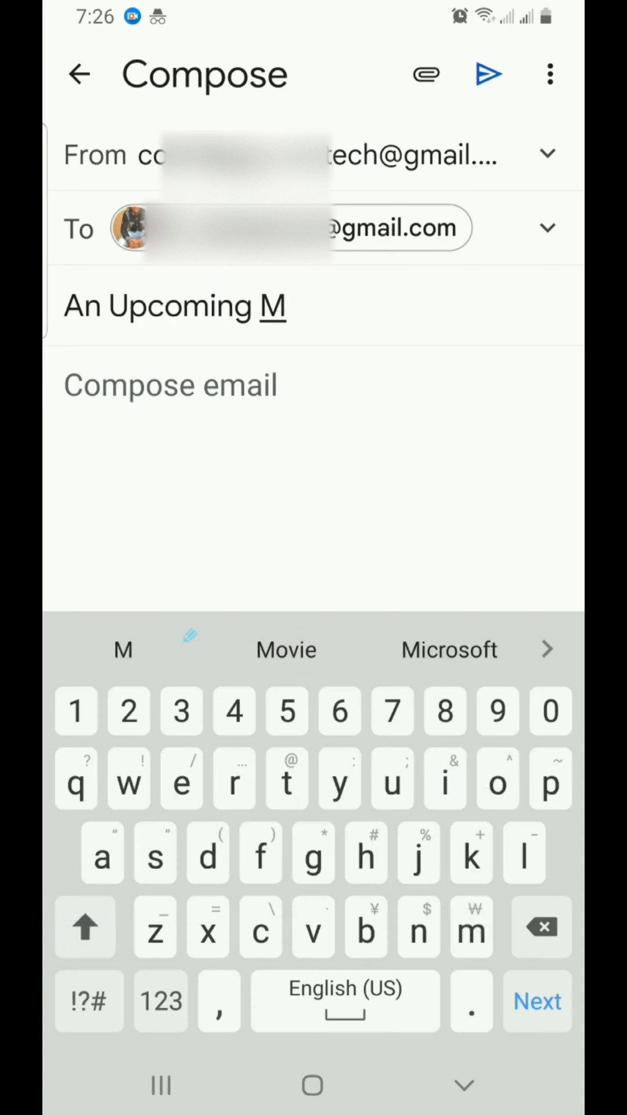
{"action": "type", "text": "eeting"}
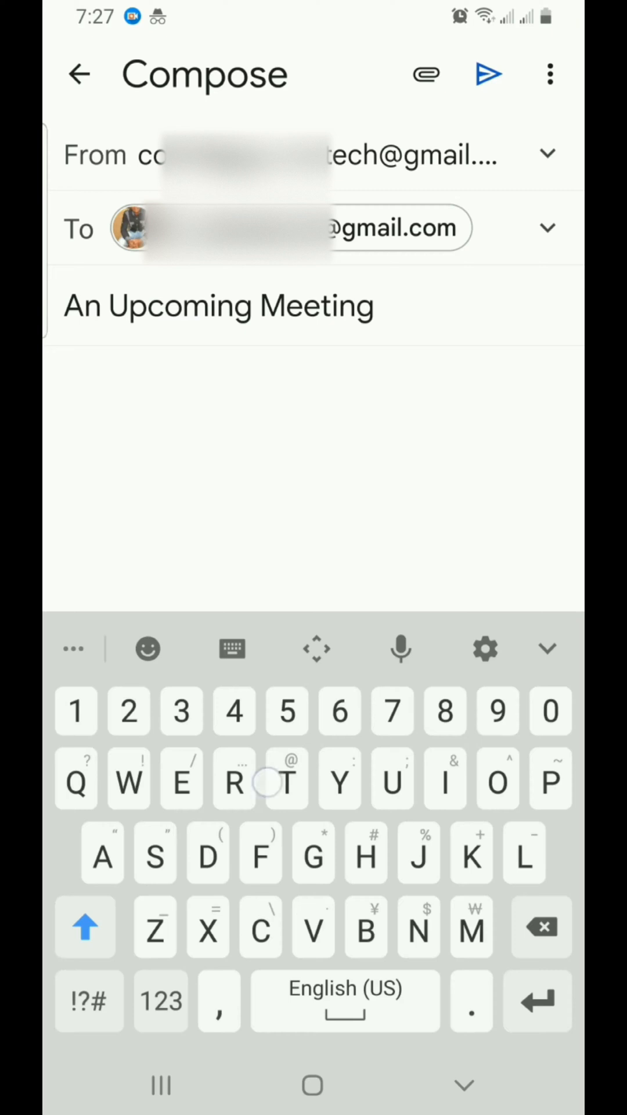
{"action": "type", "text": "This is to inform you of o"}
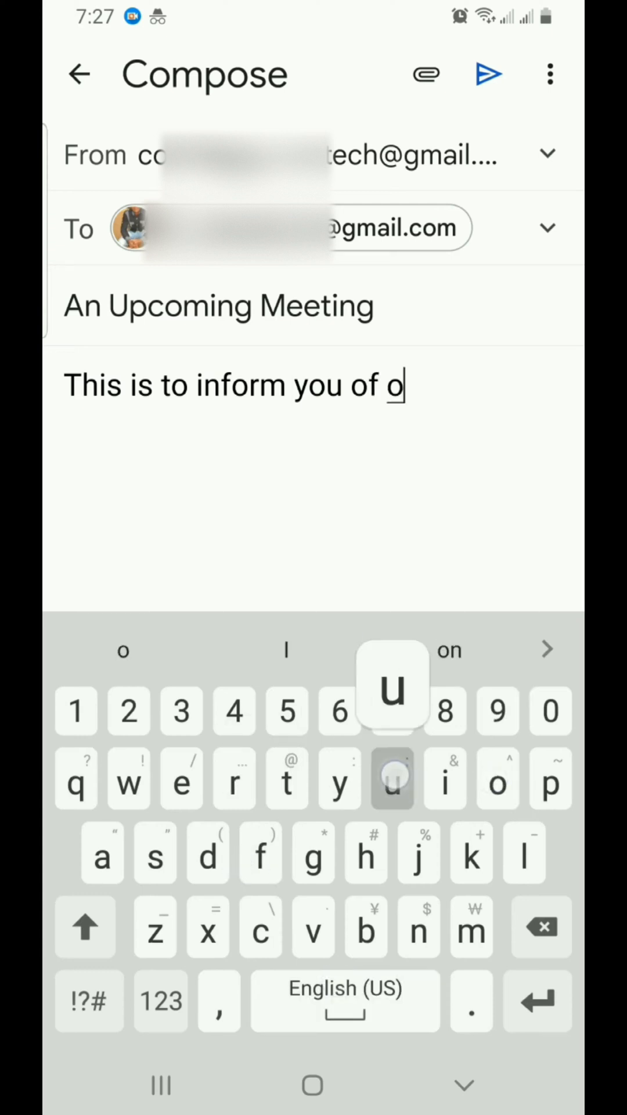
Finish the body: 'to inform you of our upcoming team meeting on Tuesday June 27, 2023.'.
{"action": "type", "text": "ur up"}
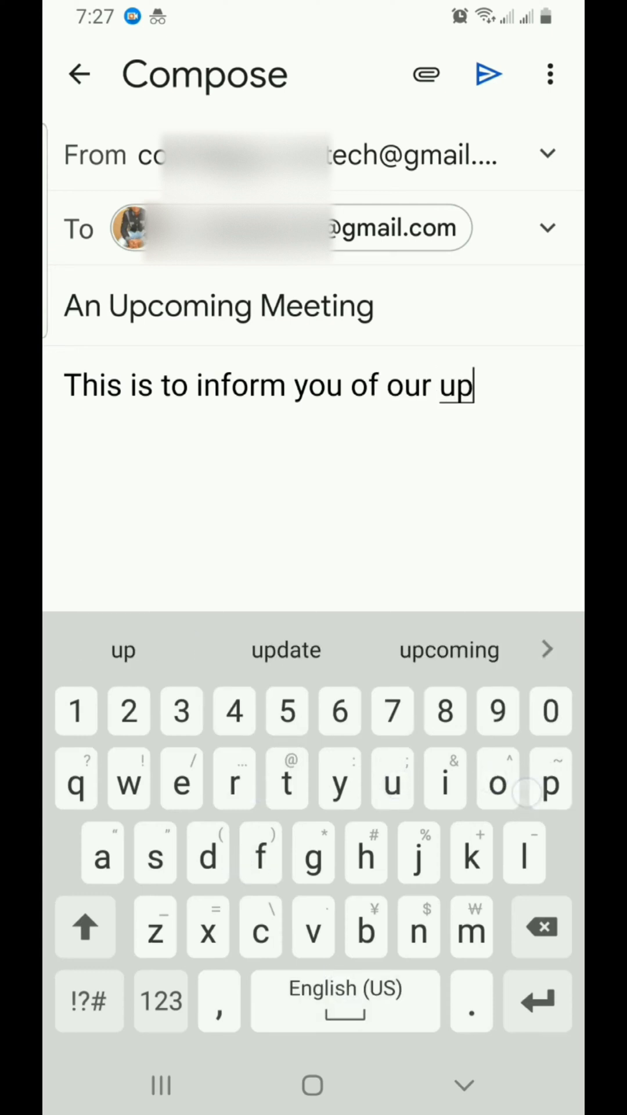
{"action": "left_click", "coordinate": [181, 778]}
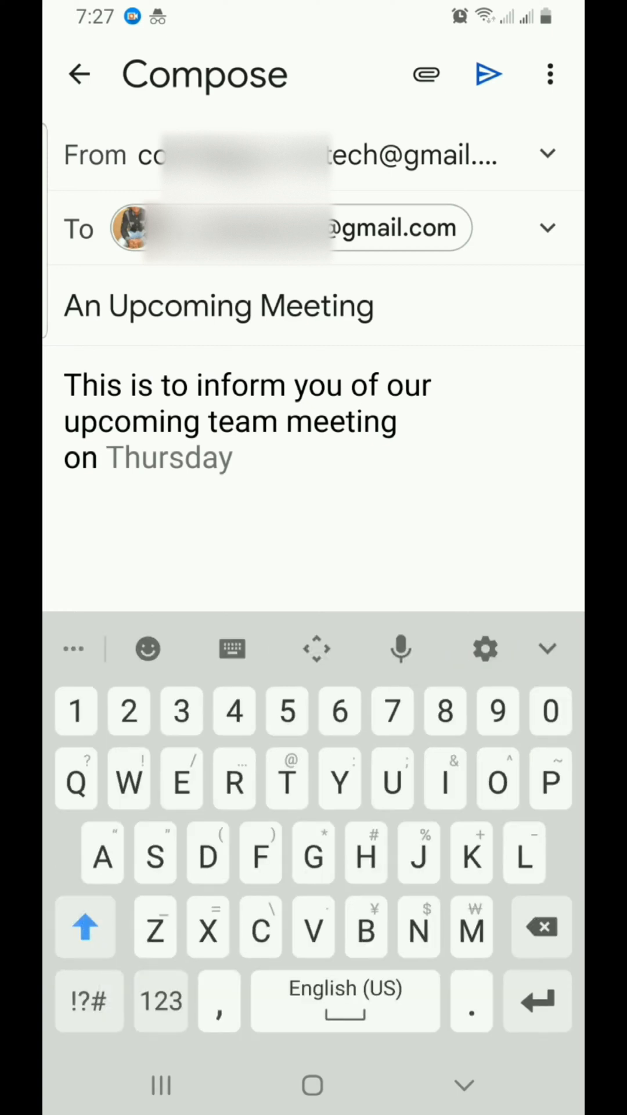
{"action": "type", "text": "Tu"}
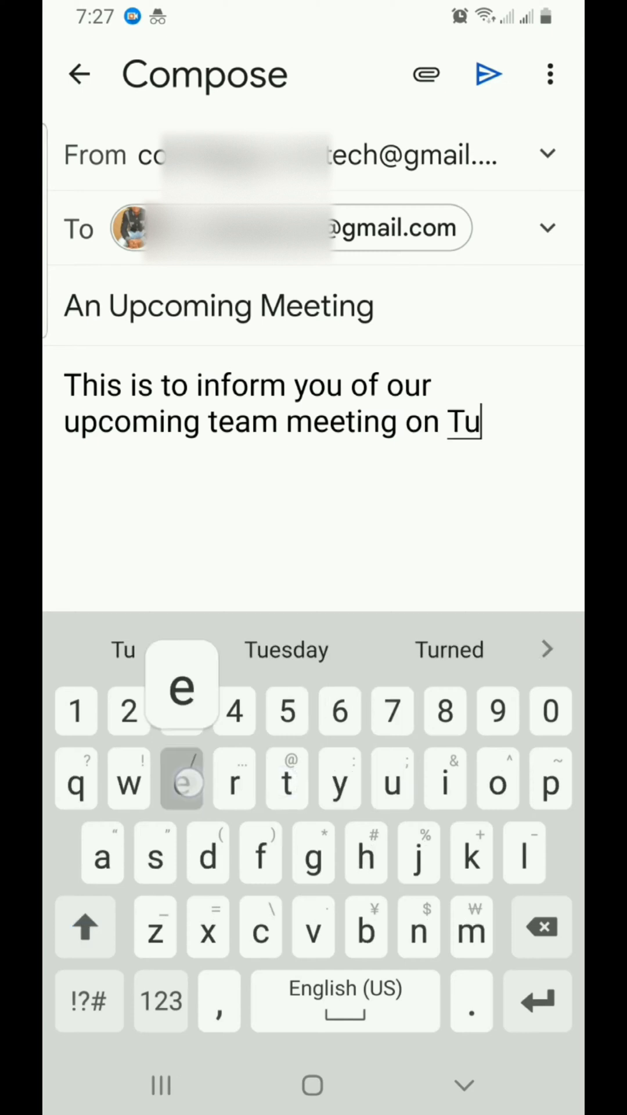
{"action": "left_click", "coordinate": [286, 649]}
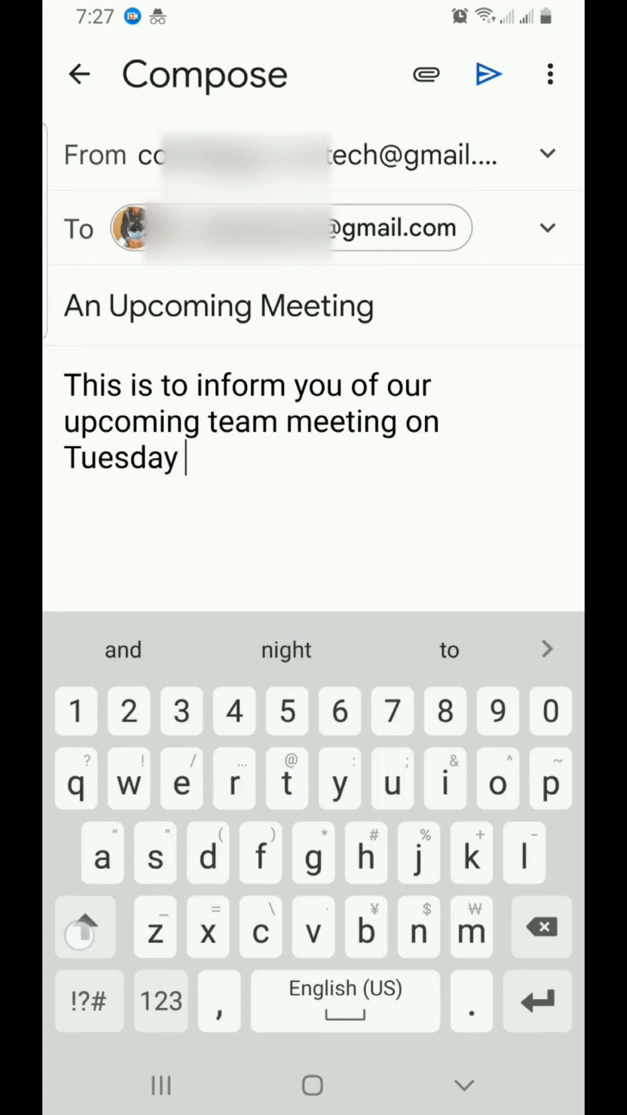
{"action": "type", "text": "June"}
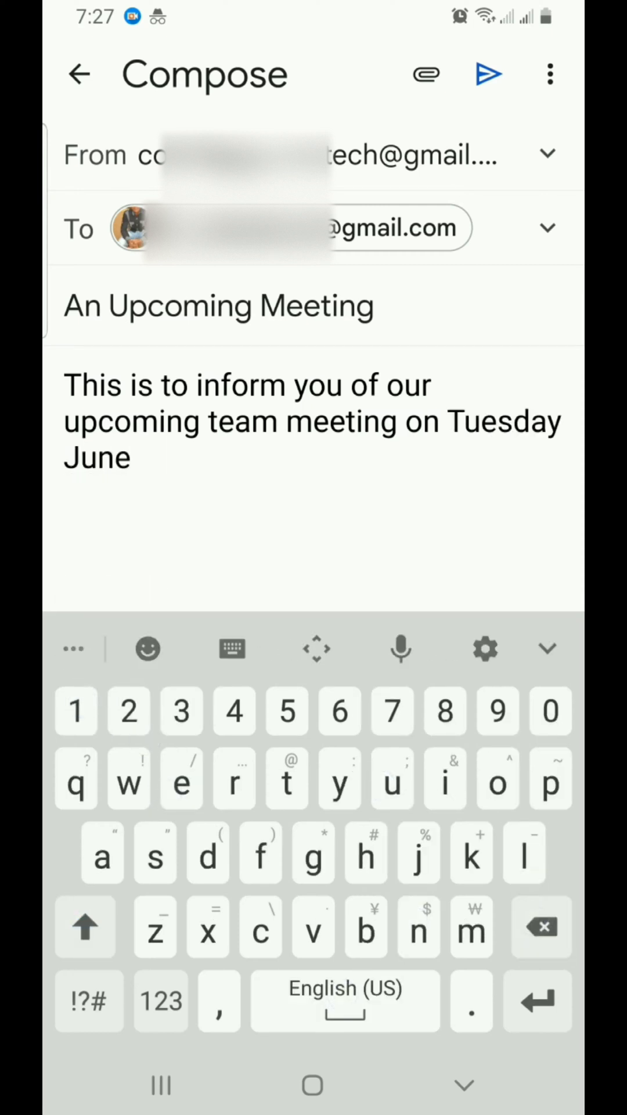
{"action": "type", "text": "27,"}
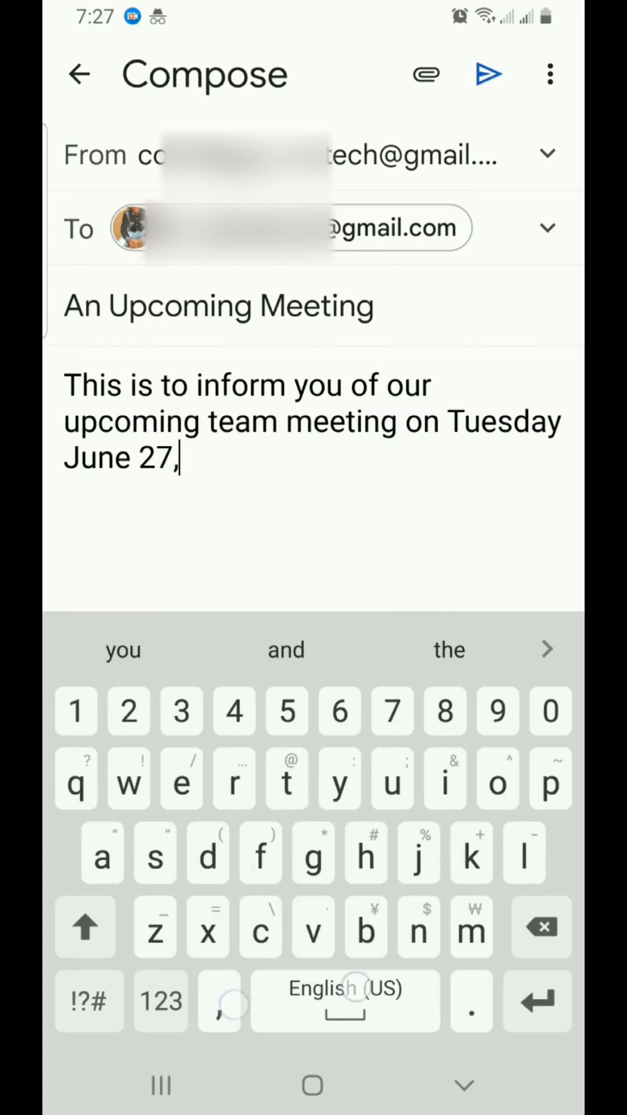
{"action": "type", "text": "201"}
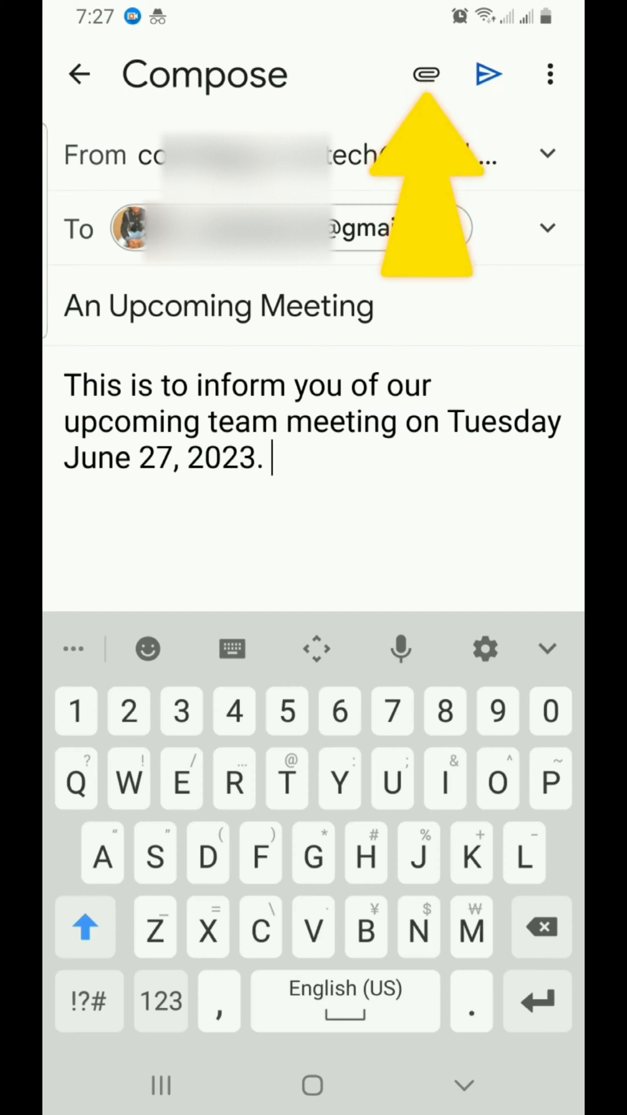
Send the meeting email and land back in the inbox with a sent confirmation.
{"action": "left_click", "coordinate": [425, 74]}
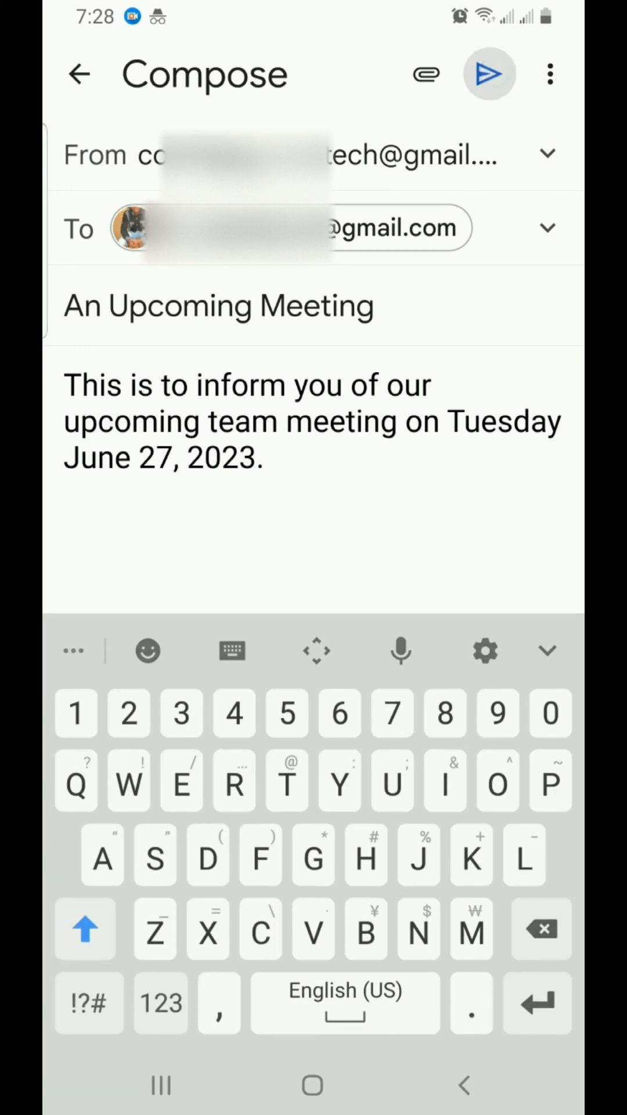
{"action": "left_click", "coordinate": [488, 73]}
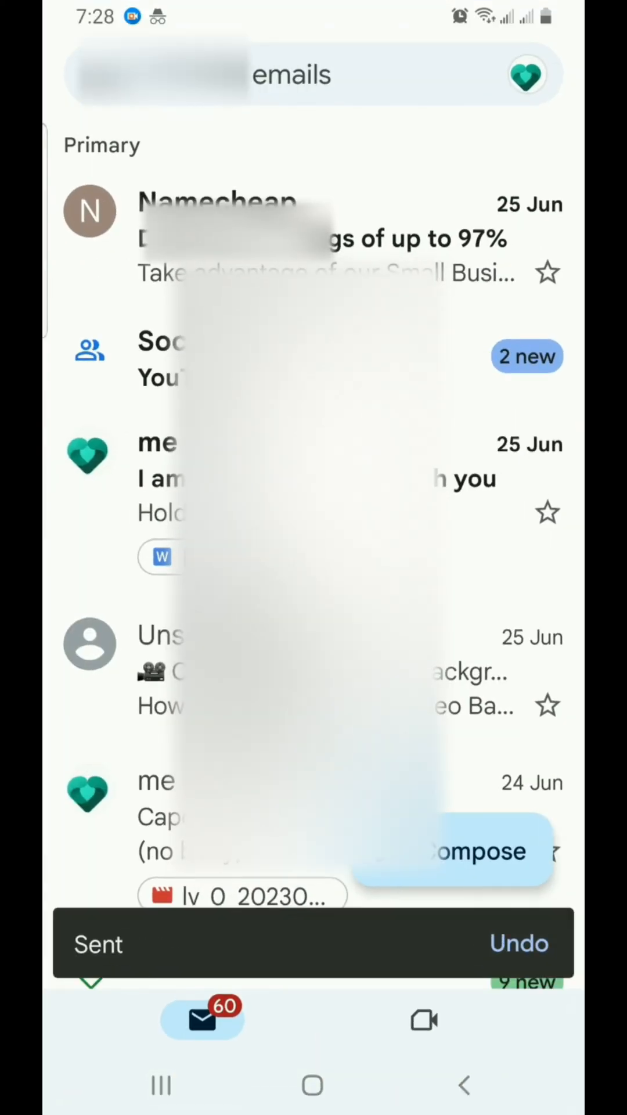